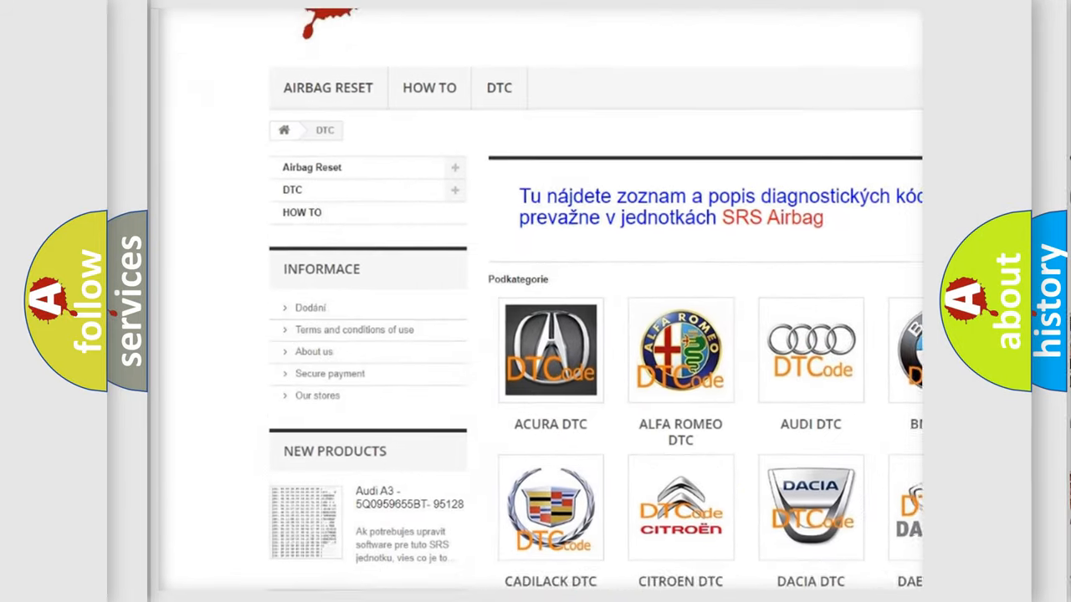
scroll(down, 3)
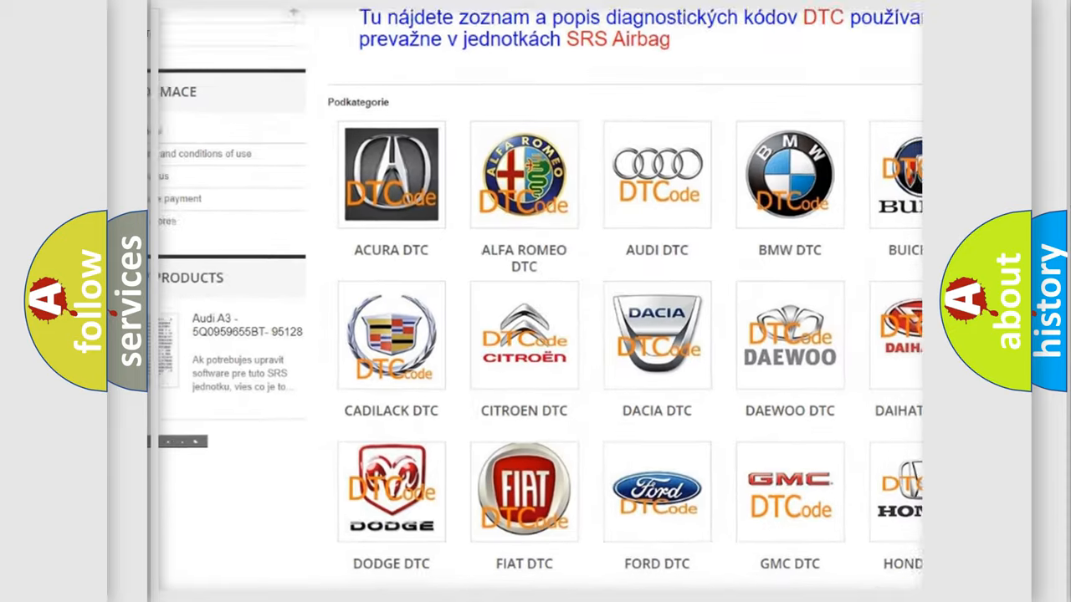
scroll(down, 3)
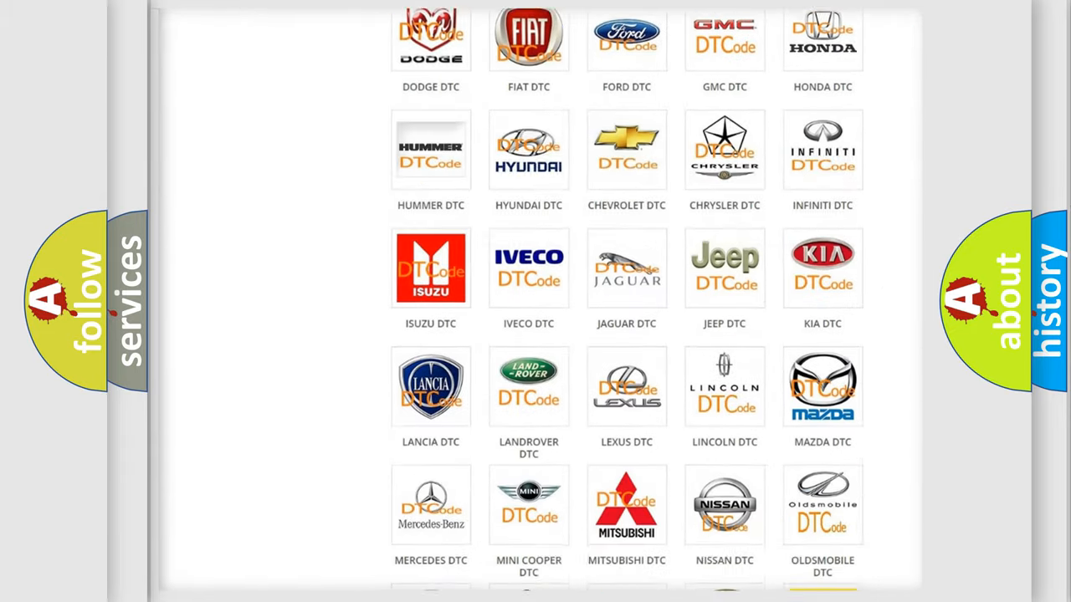
scroll(down, 3)
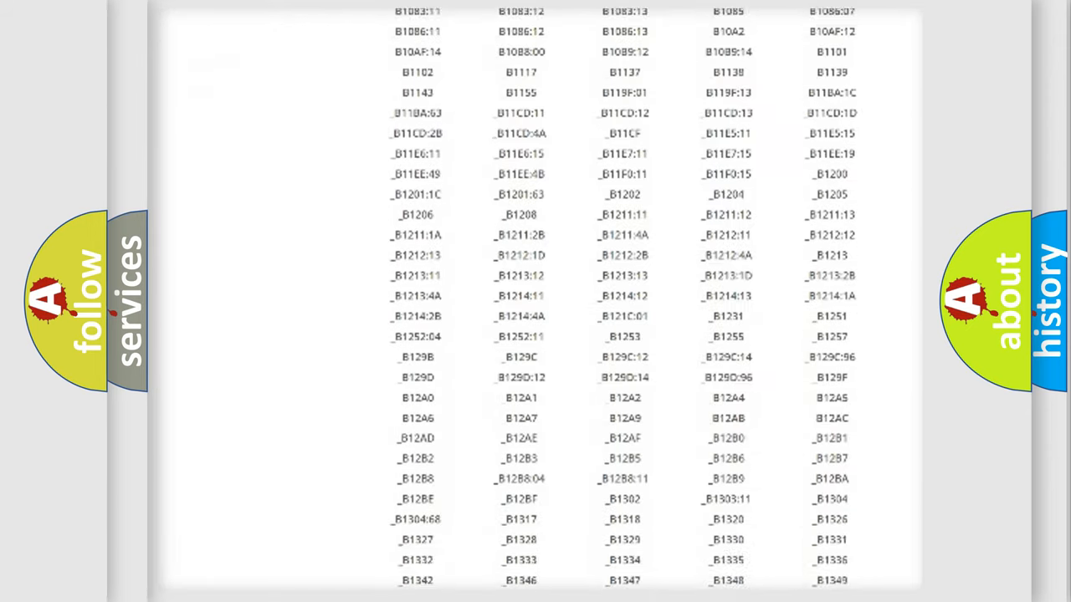
scroll(down, 3)
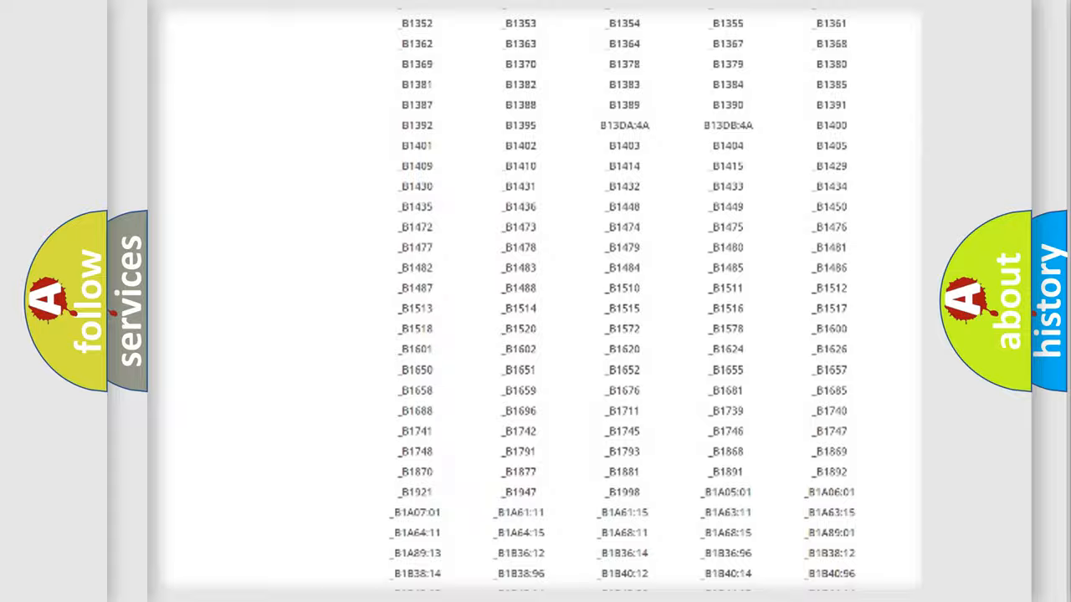
scroll(up, 3)
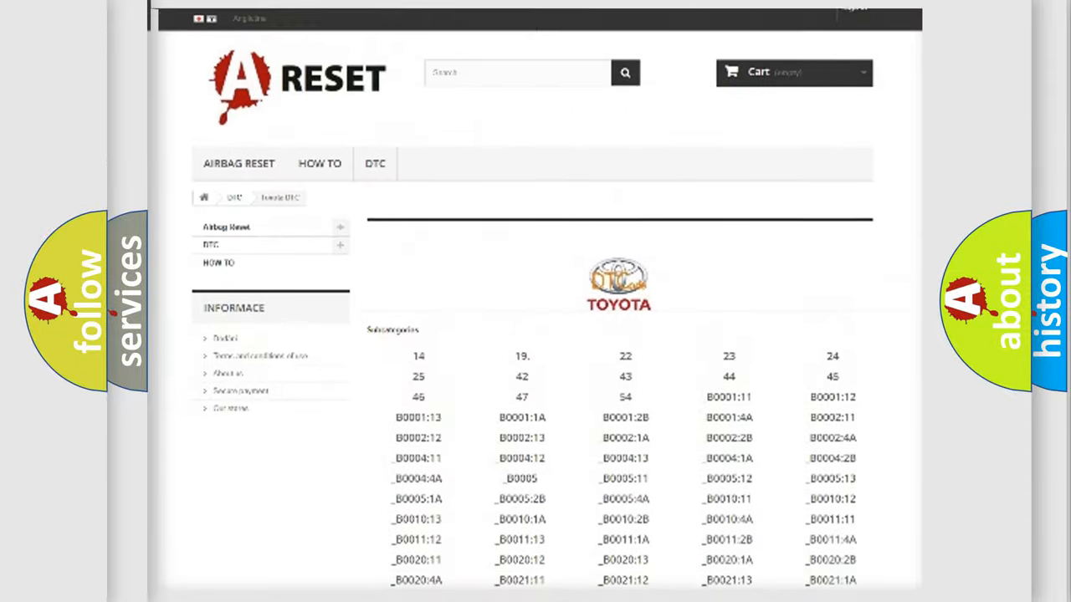